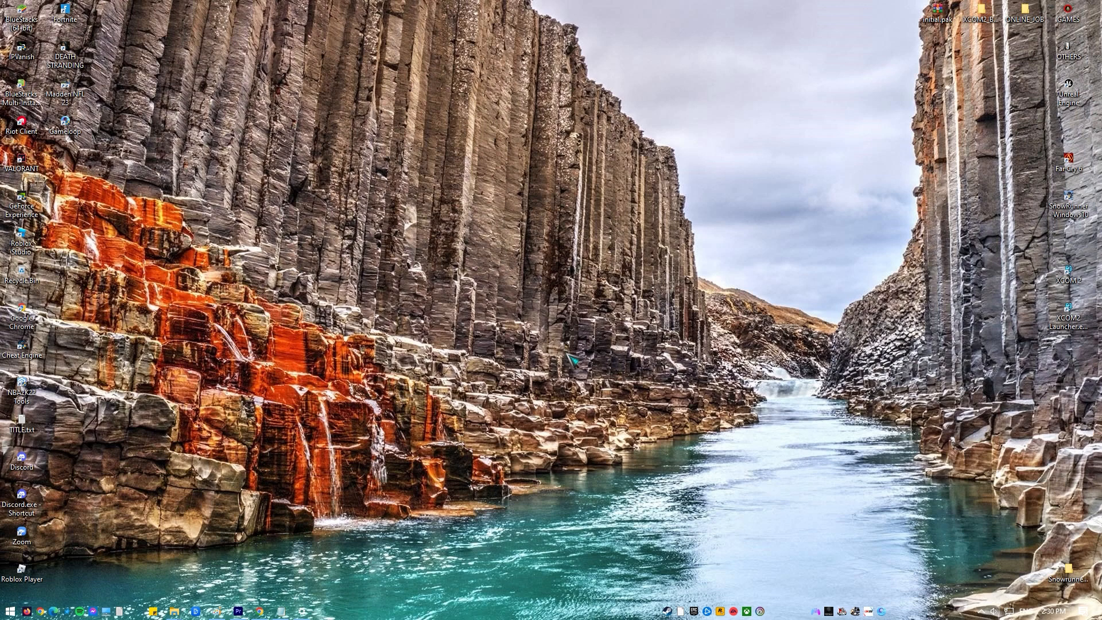
# Reach the Advanced display settings showing the VZ239 at 1920 × 1080, 60 Hz on the GTX 1050 Ti
pyautogui.write('resol')
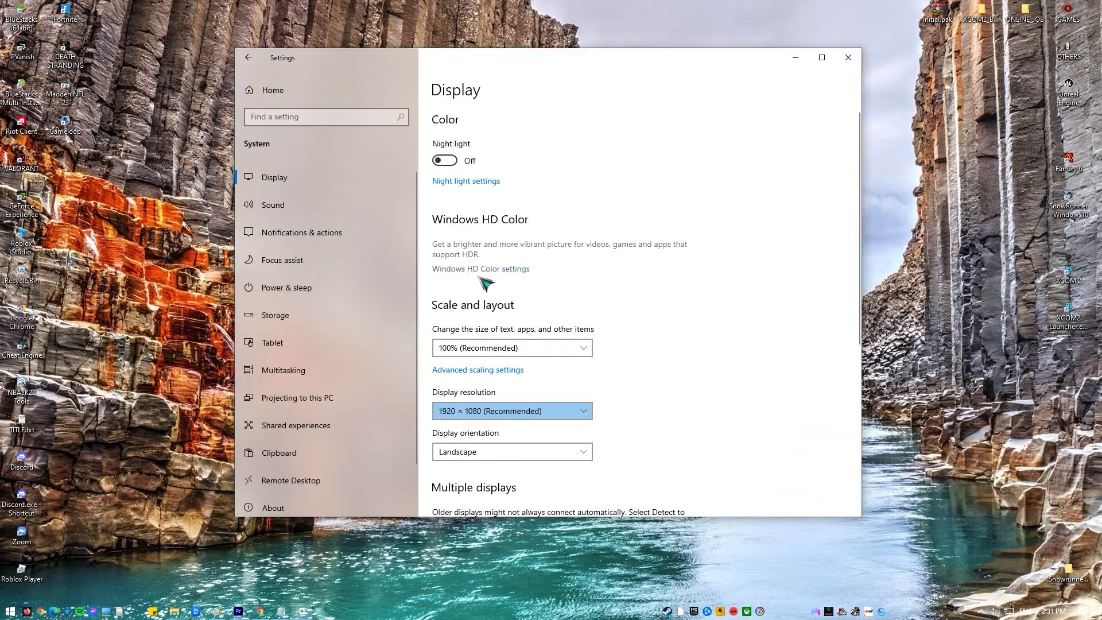
pyautogui.scroll(-3)
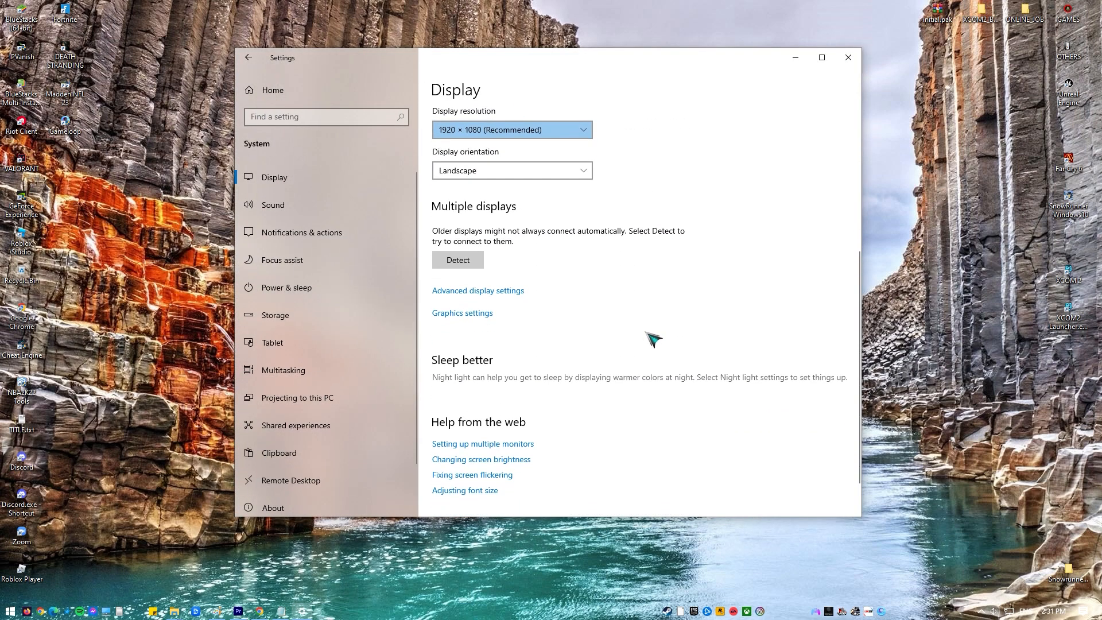
pyautogui.moveTo(506, 298)
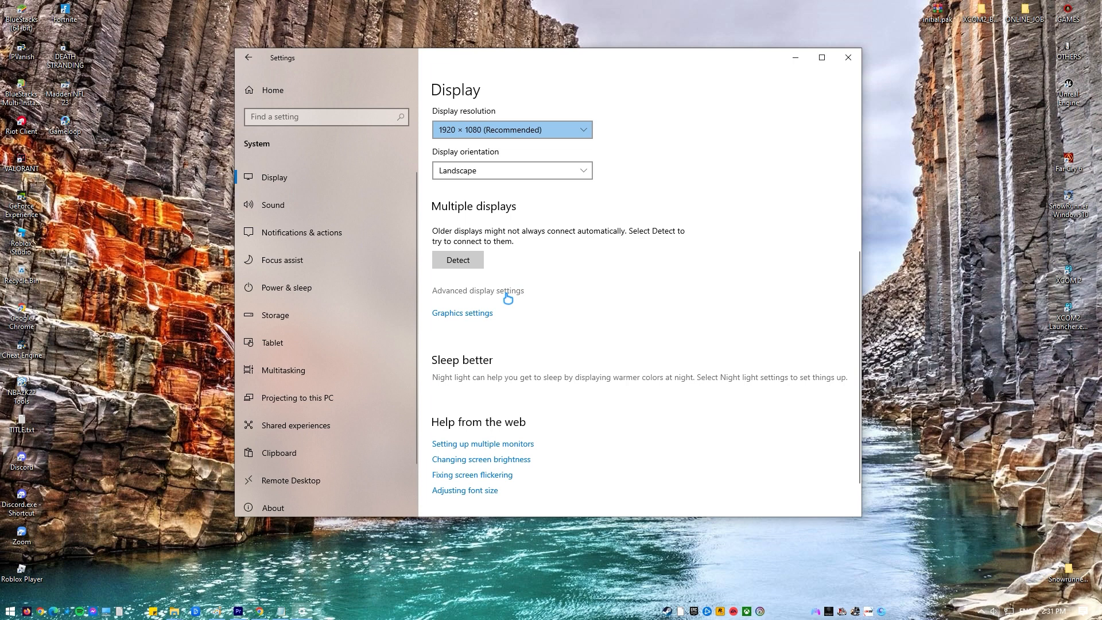
pyautogui.click(478, 290)
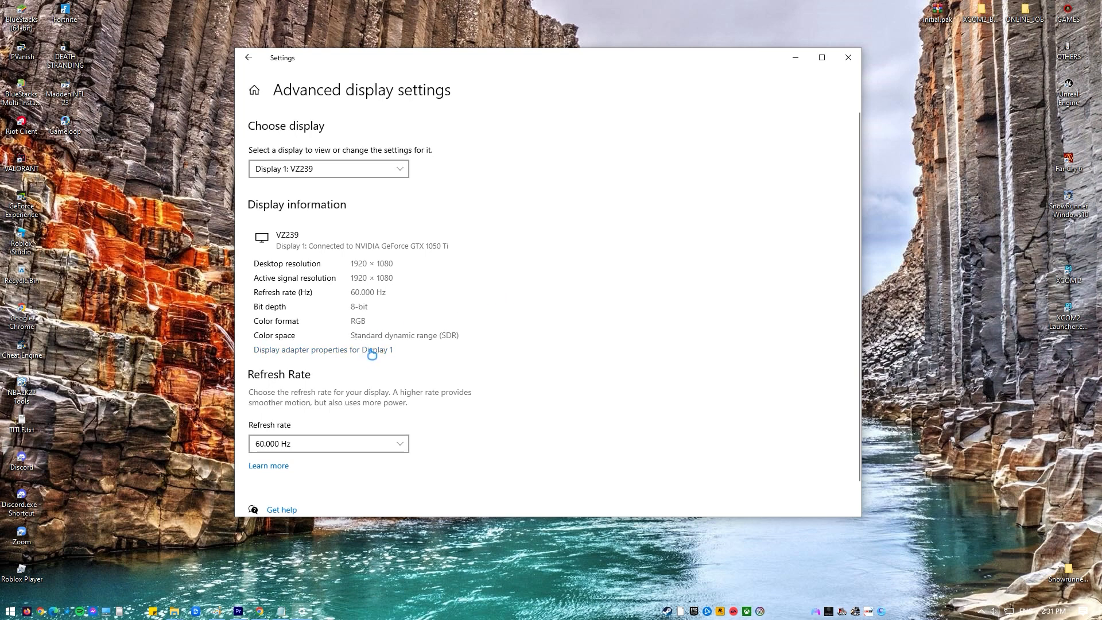
# List all valid adapter modes and choose 1920 by 1080, 59 Hertz
pyautogui.click(323, 349)
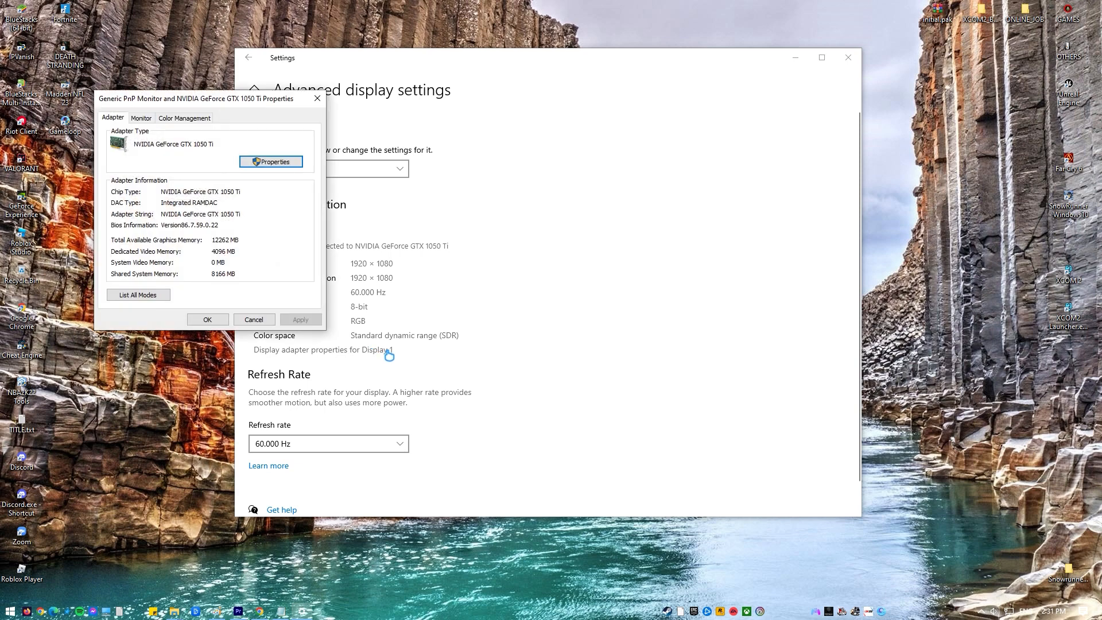
pyautogui.click(138, 295)
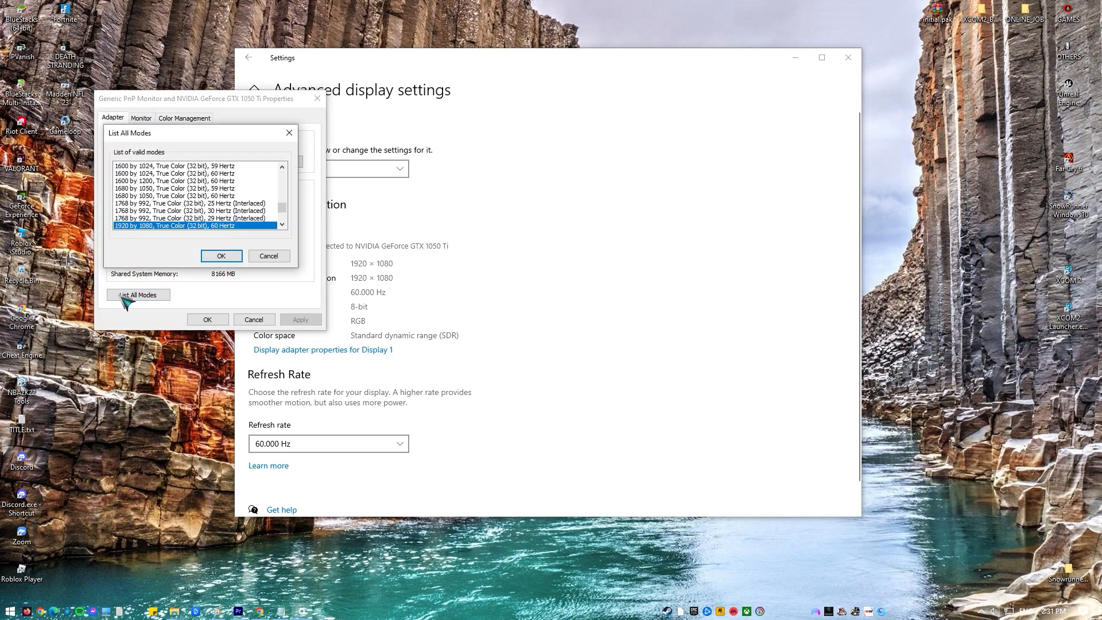
pyautogui.moveTo(190, 225)
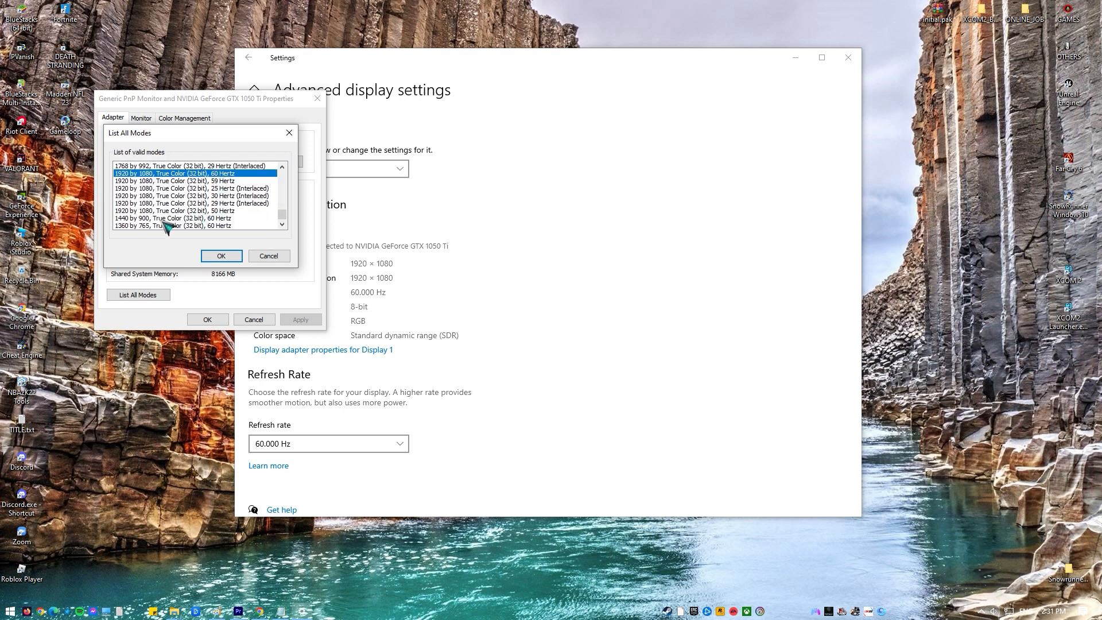
pyautogui.click(174, 180)
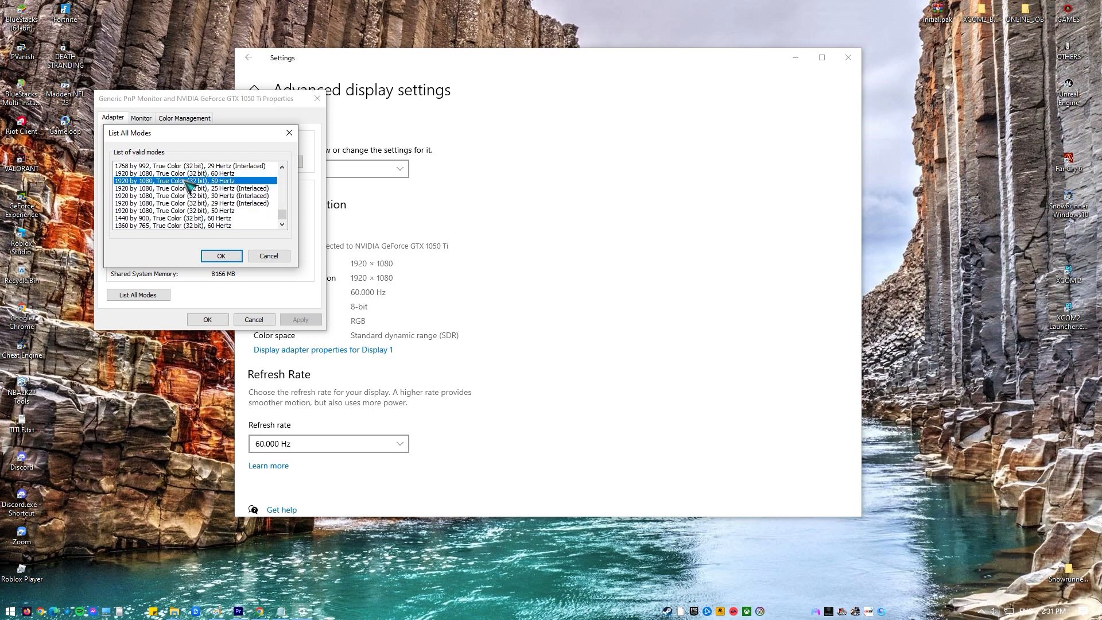
pyautogui.moveTo(159, 202)
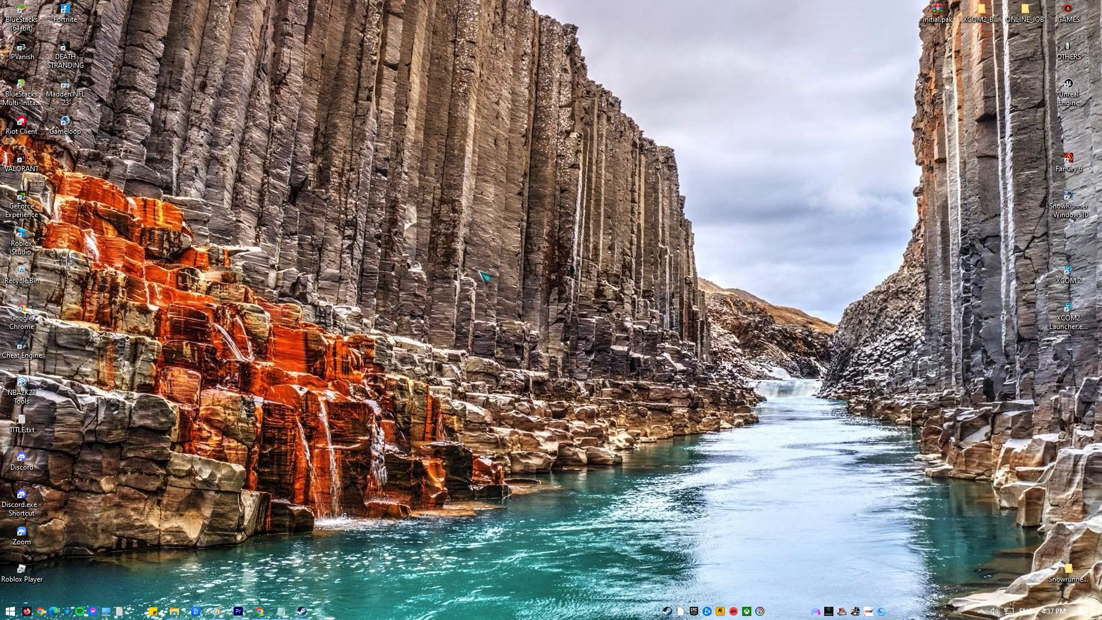
# Launch NVIDIA Control Panel from the desktop to review global 3D and vertical sync settings
pyautogui.rightClick(485, 278)
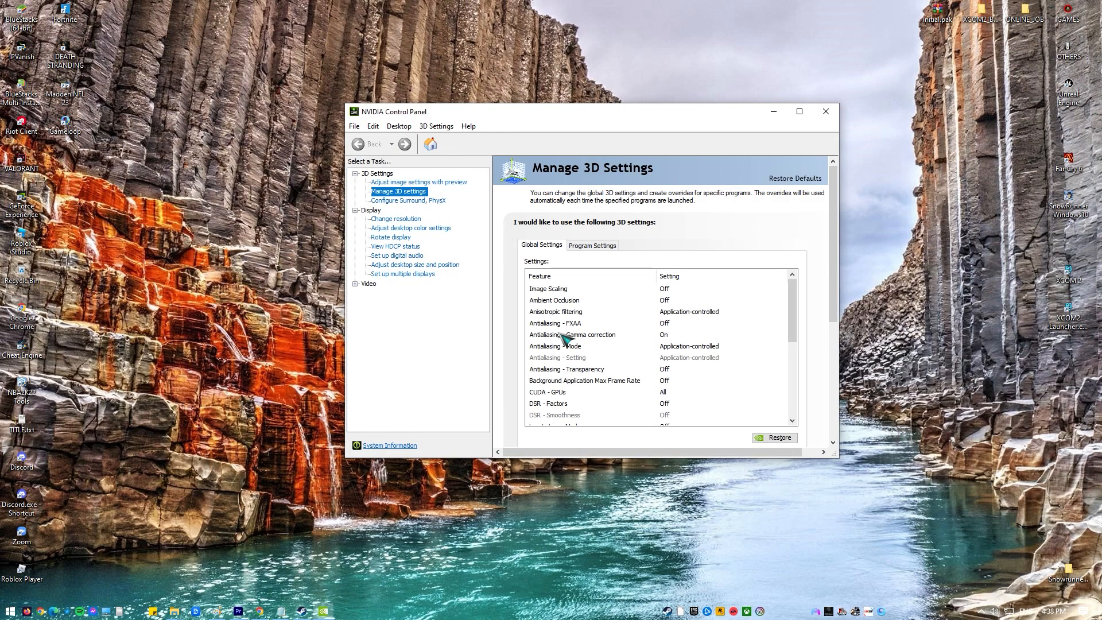
pyautogui.moveTo(567, 340)
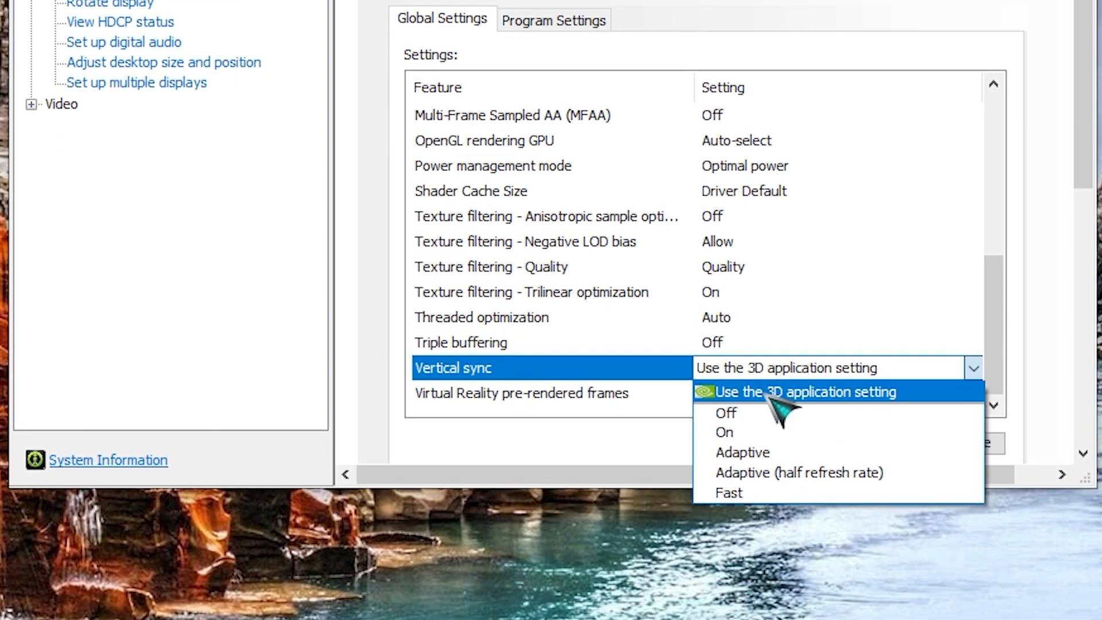
pyautogui.moveTo(758, 436)
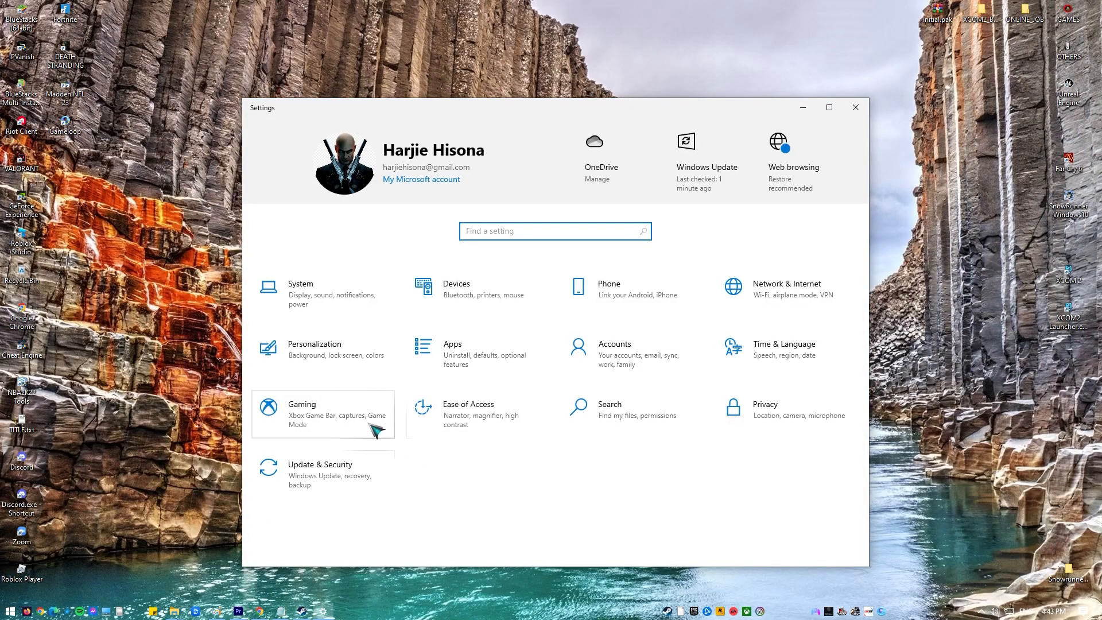
# In Gaming settings, confirm Game Mode is on, switch Xbox Game Bar on, and close Settings
pyautogui.click(301, 404)
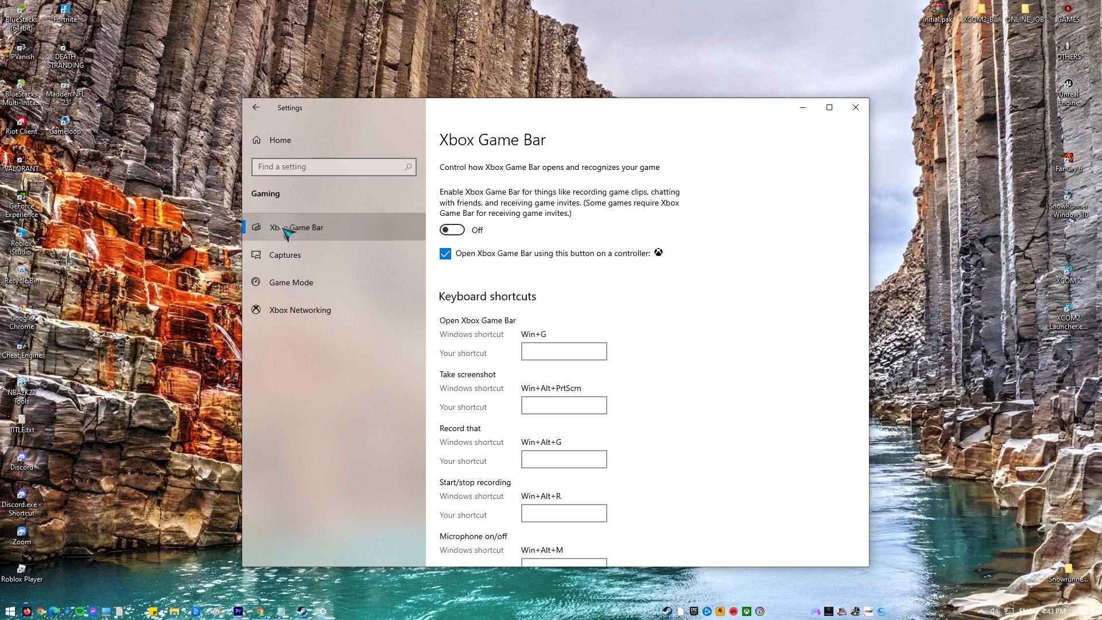
pyautogui.click(289, 282)
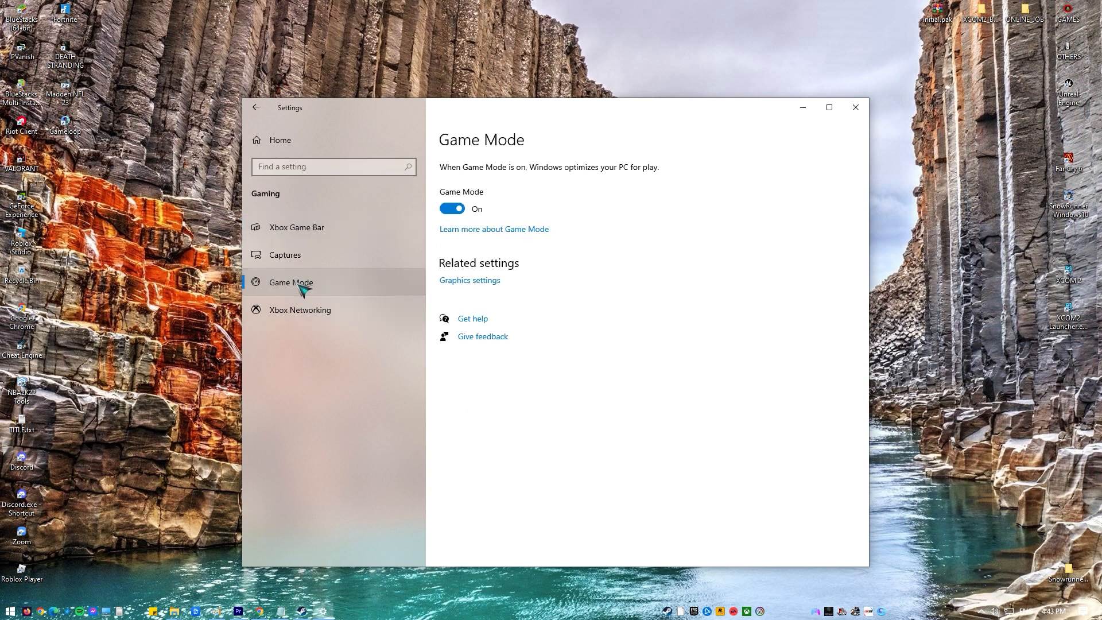
pyautogui.moveTo(541, 185)
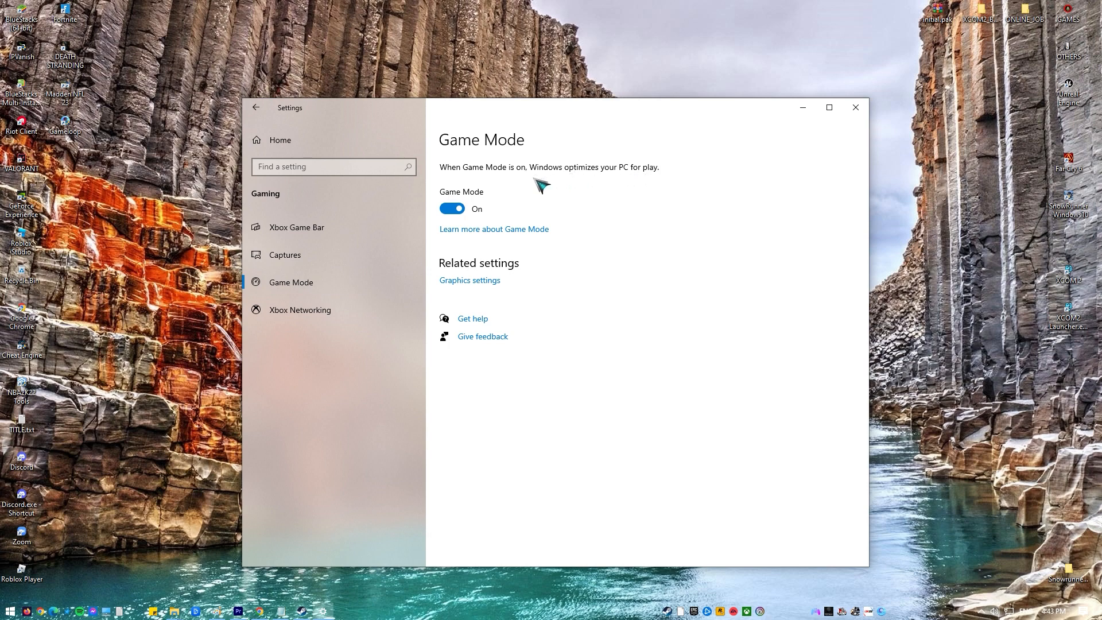
pyautogui.click(295, 226)
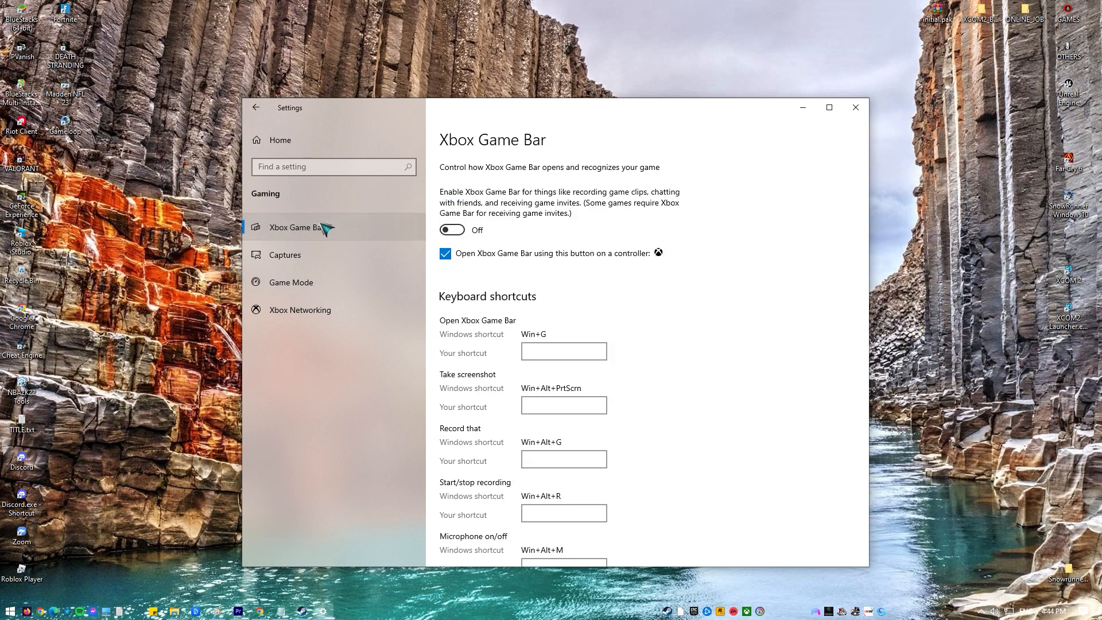
pyautogui.click(827, 107)
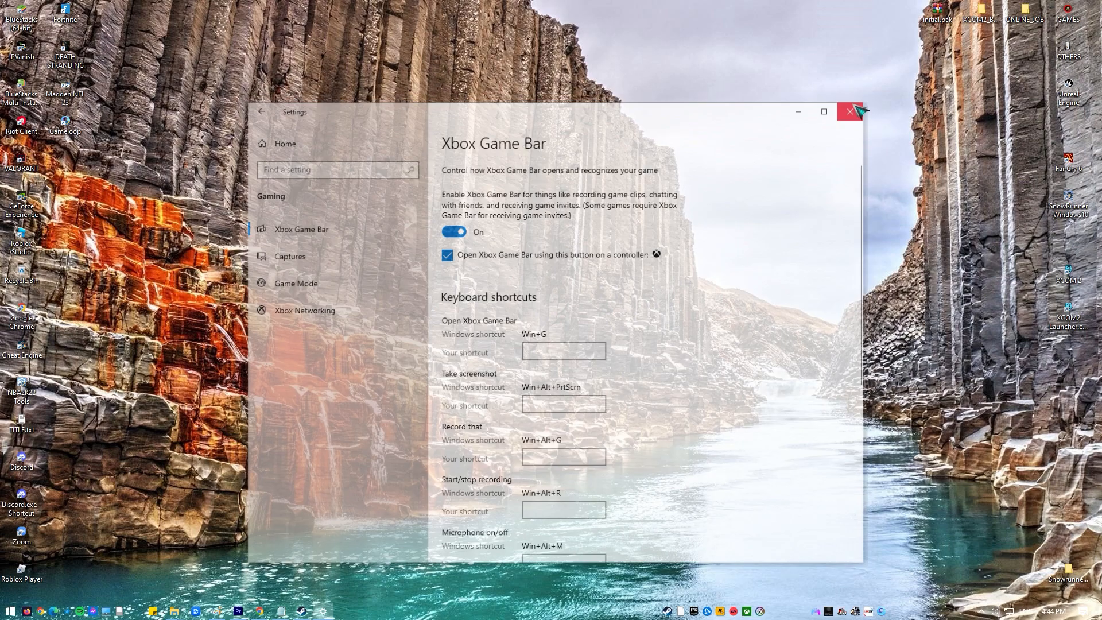
pyautogui.click(849, 112)
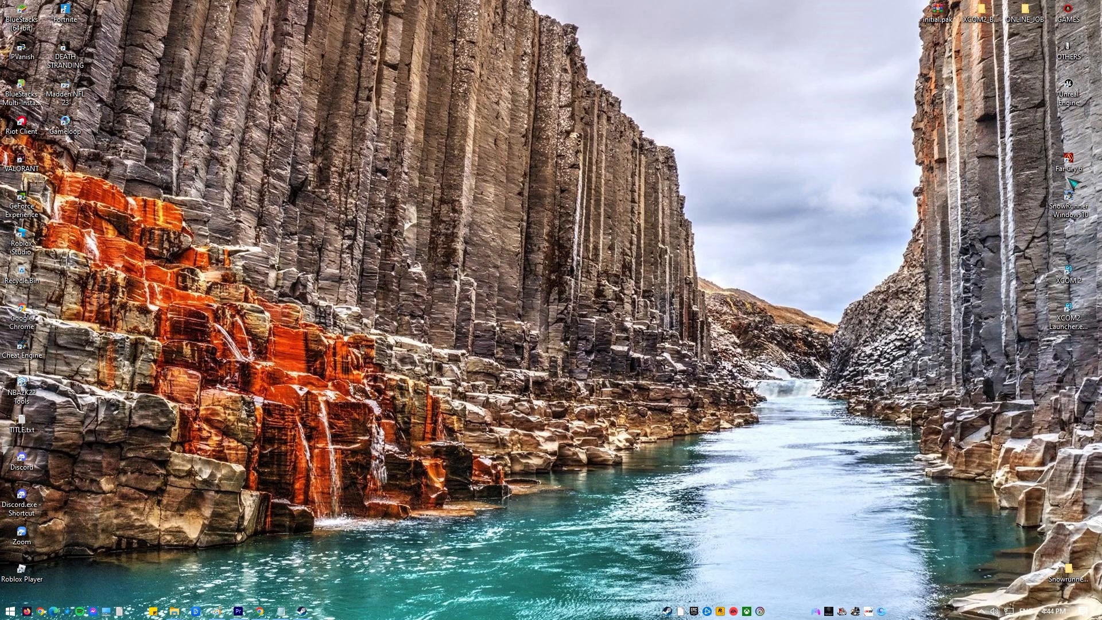
# Disable fullscreen optimizations for the Far Cry 6 shortcut in its Compatibility properties
pyautogui.rightClick(1067, 162)
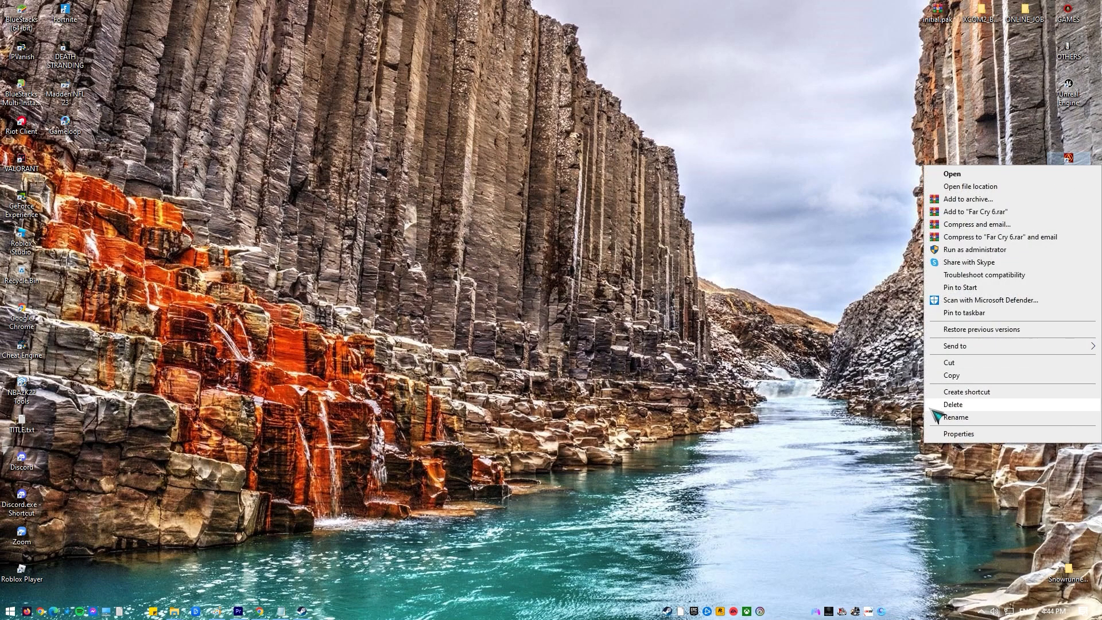
pyautogui.click(957, 433)
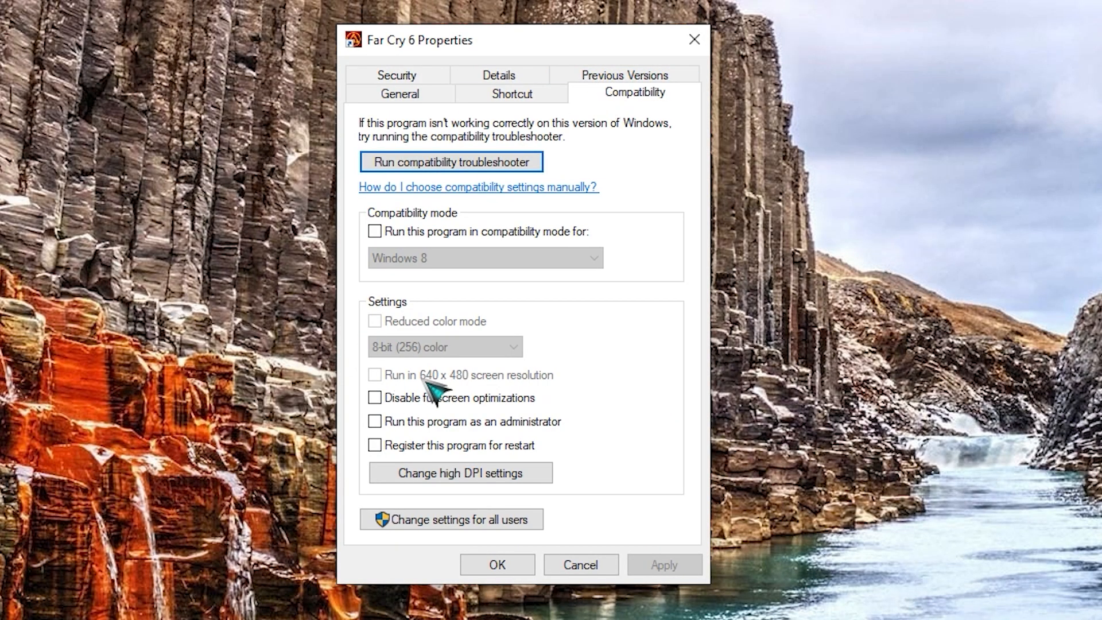
pyautogui.click(374, 398)
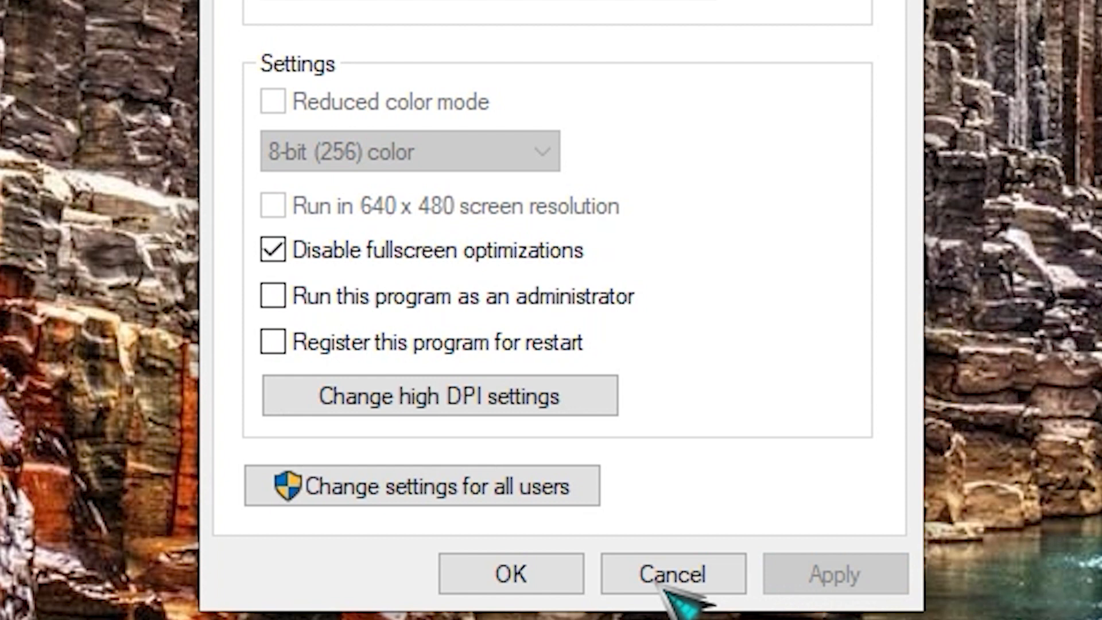
pyautogui.click(671, 573)
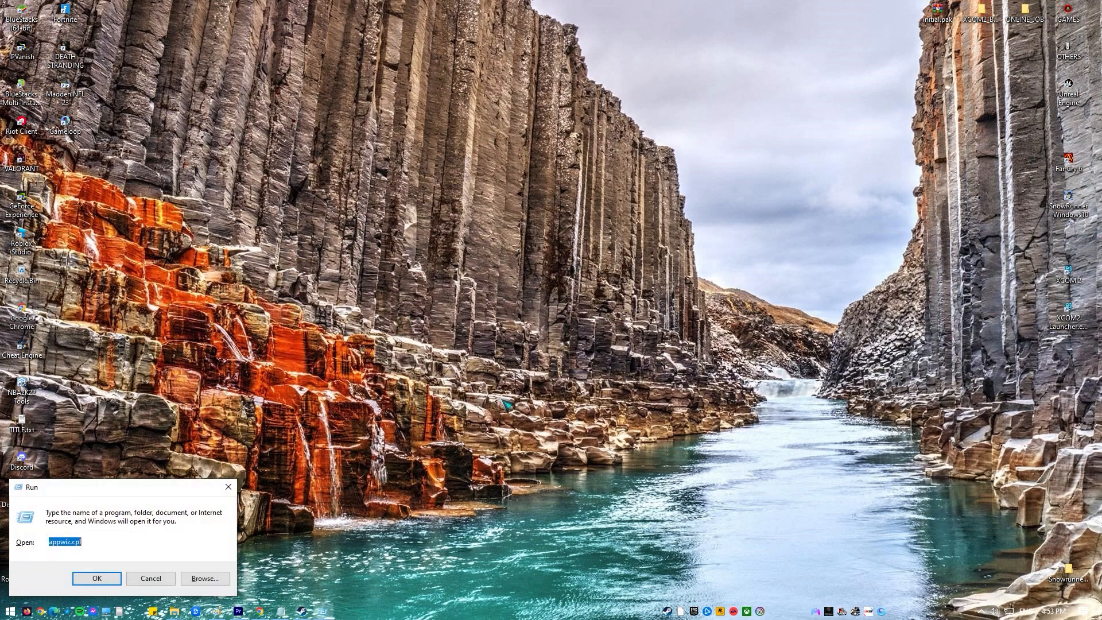
# In Device Manager, uninstall the NVIDIA GeForce GTX 1050 Ti under Display adapters
pyautogui.write('devmgmt.msc')
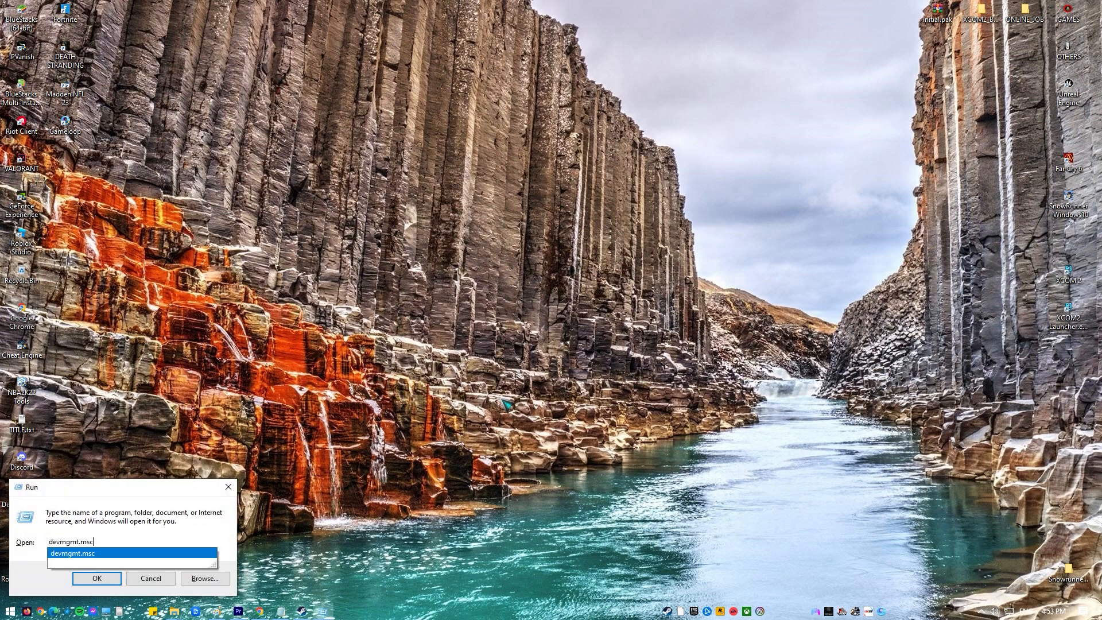
pyautogui.click(97, 577)
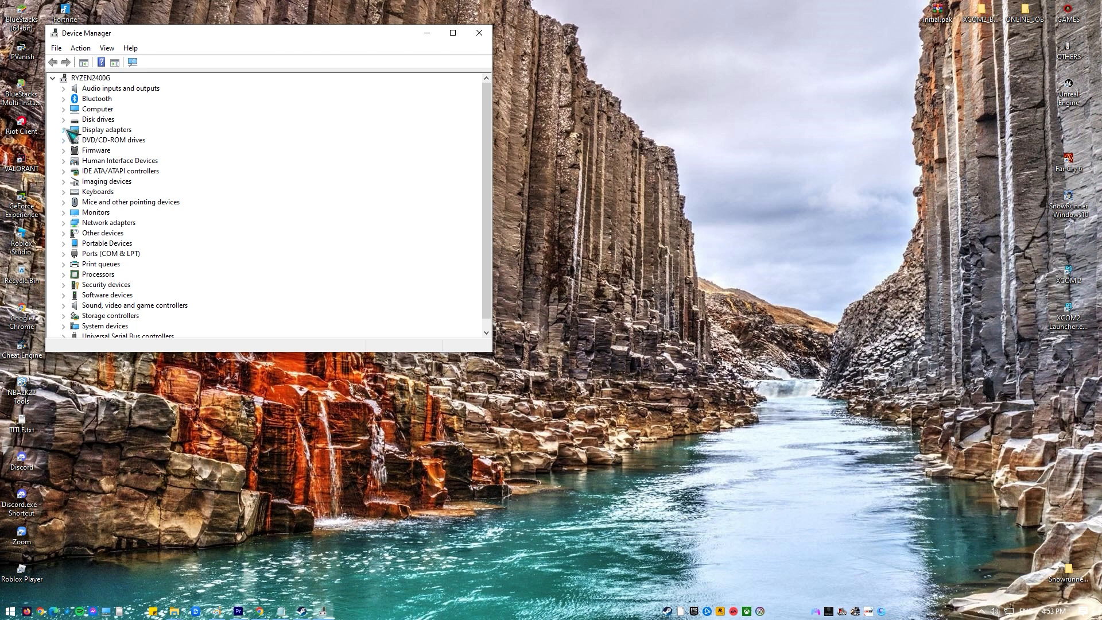
pyautogui.click(64, 130)
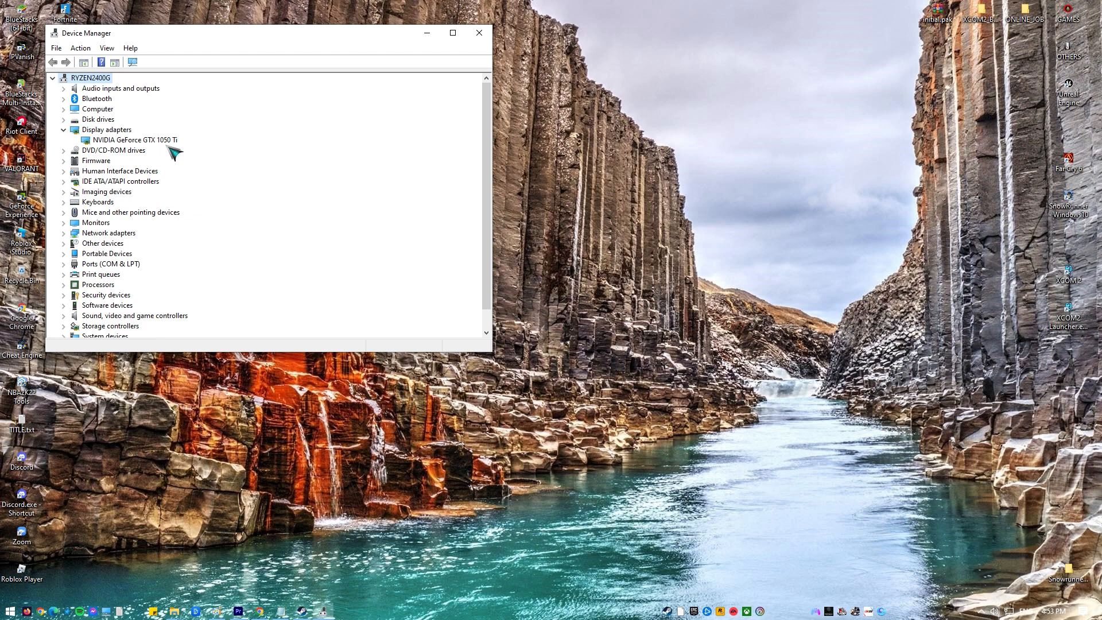
pyautogui.rightClick(133, 139)
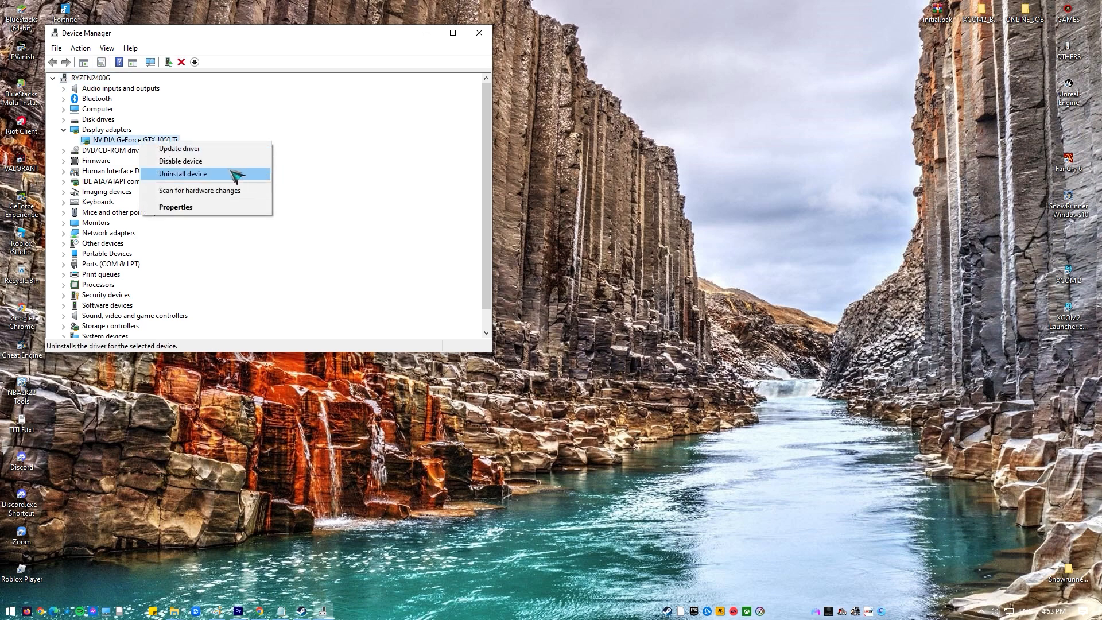
pyautogui.click(183, 173)
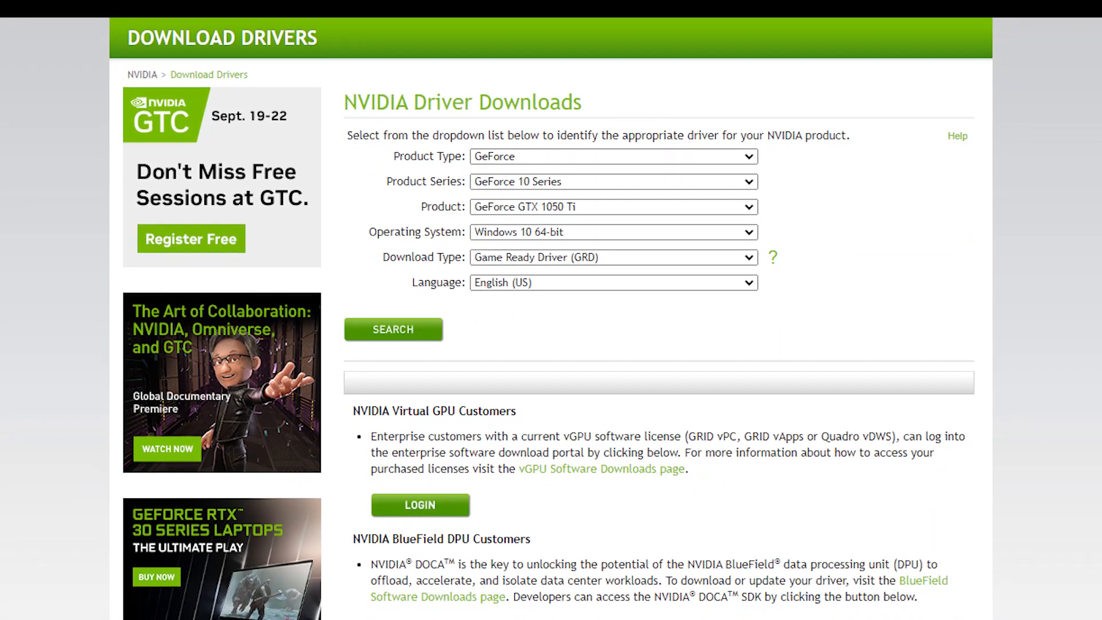
# Scroll through the NVIDIA driver download page set for GTX 1050 Ti, Windows 10 64-bit, Game Ready Driver
pyautogui.scroll(3)
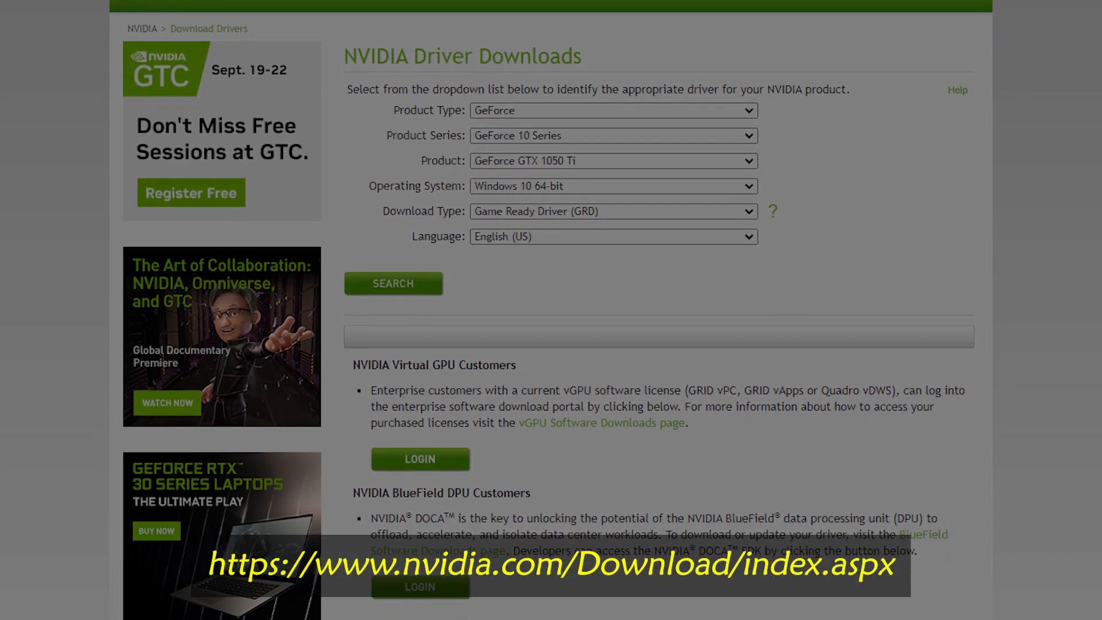
pyautogui.scroll(3)
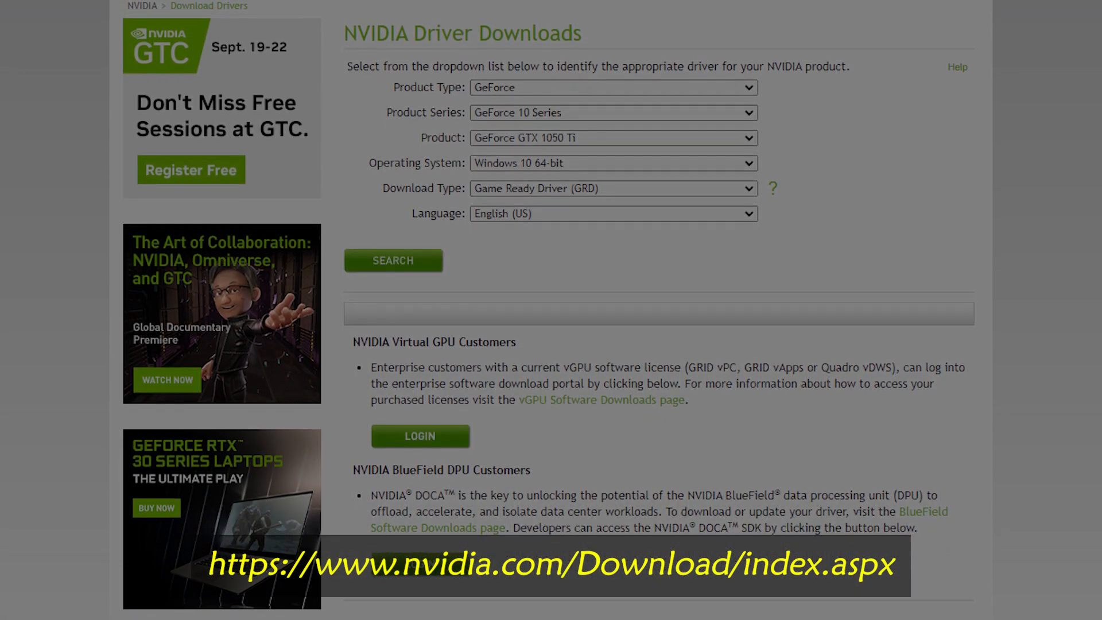
pyautogui.scroll(-3)
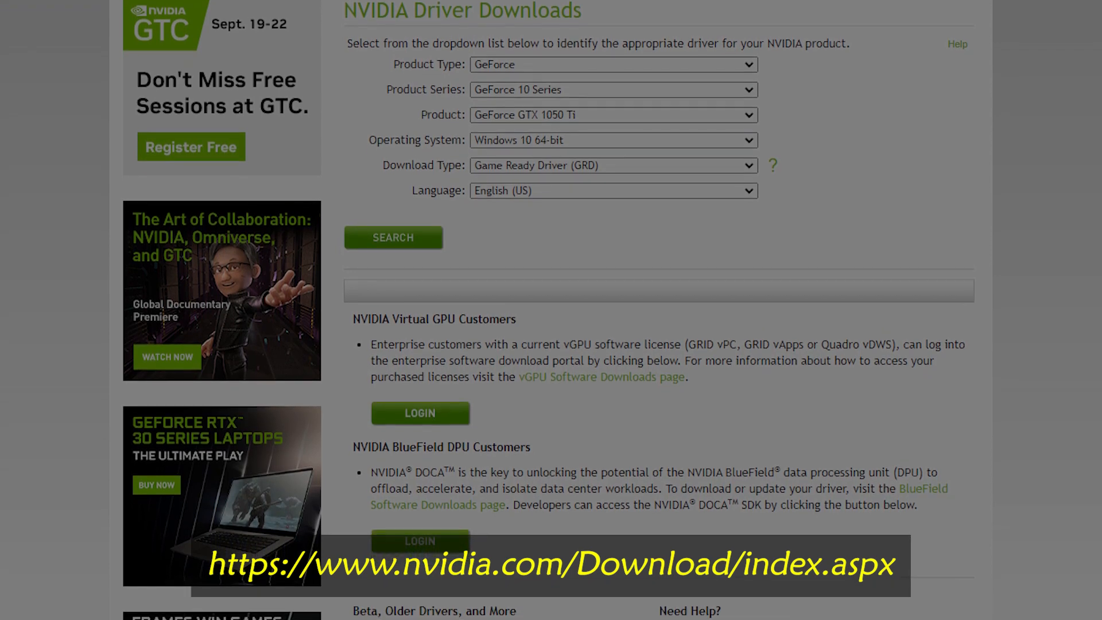
pyautogui.scroll(-3)
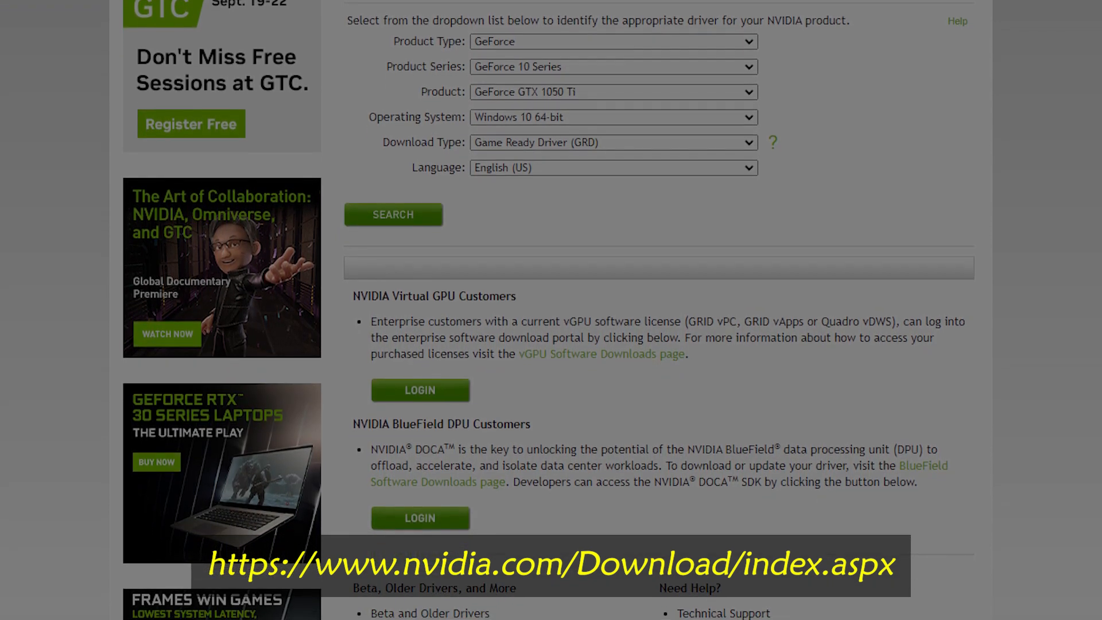
pyautogui.scroll(-3)
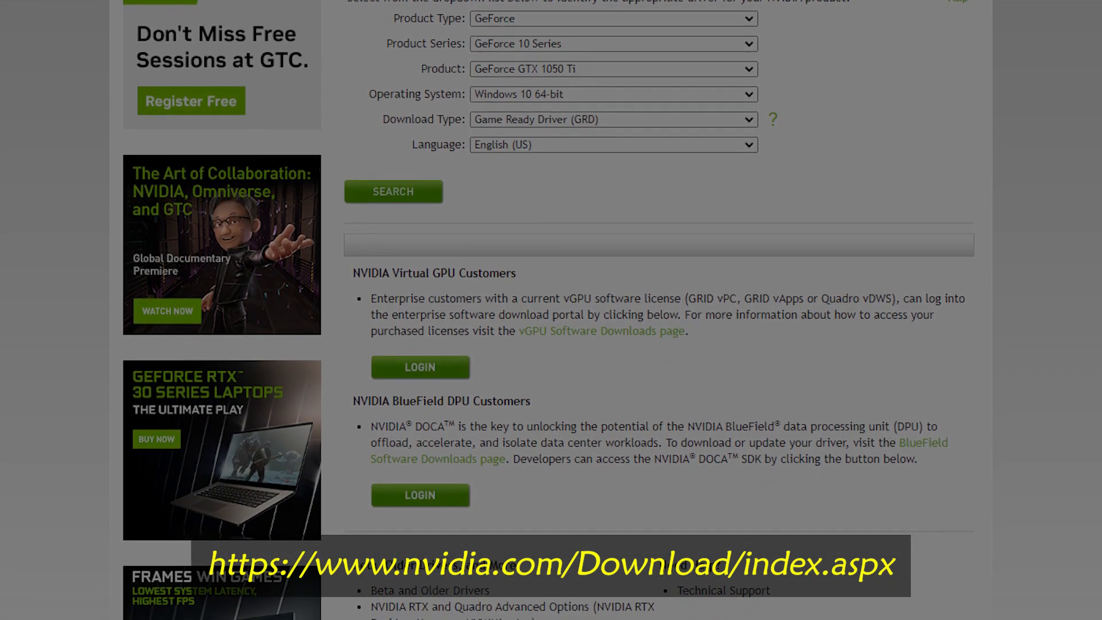
pyautogui.scroll(-3)
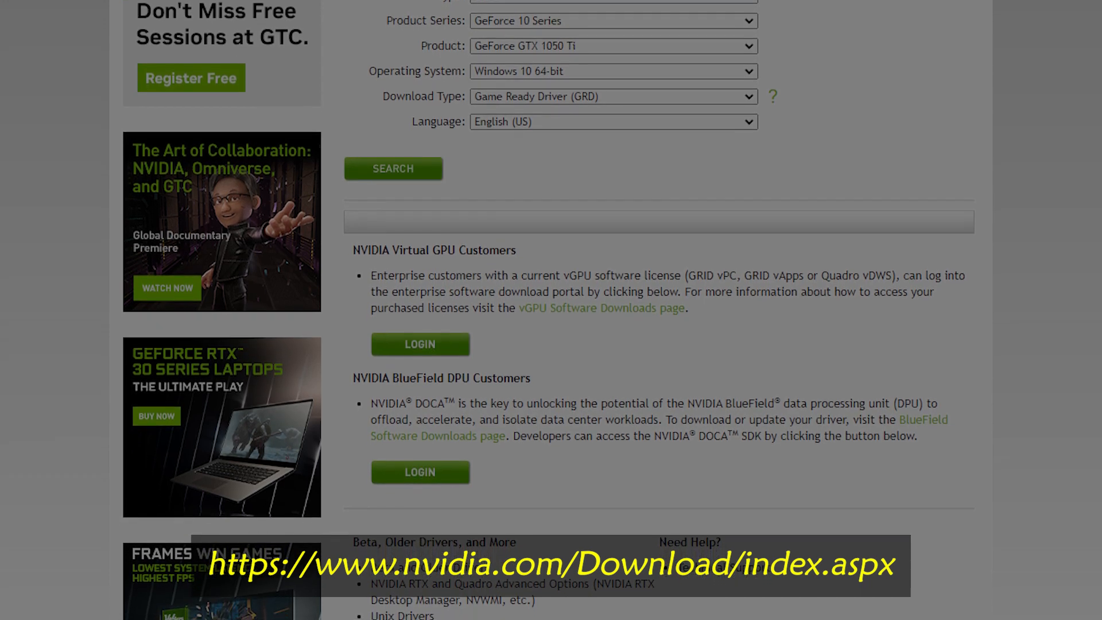
pyautogui.scroll(-3)
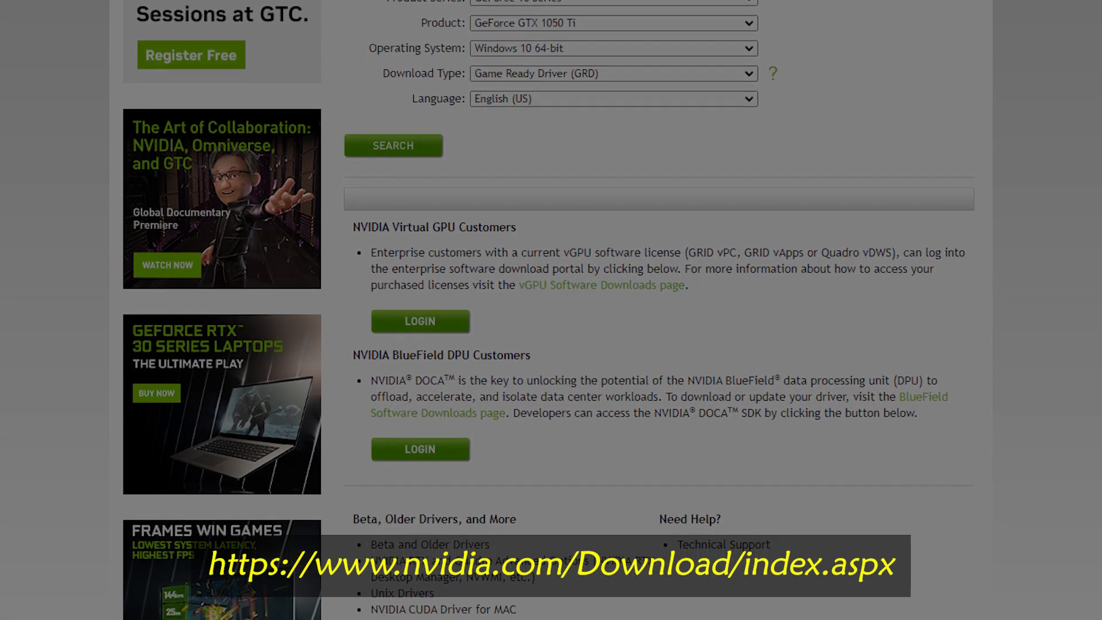
pyautogui.scroll(-3)
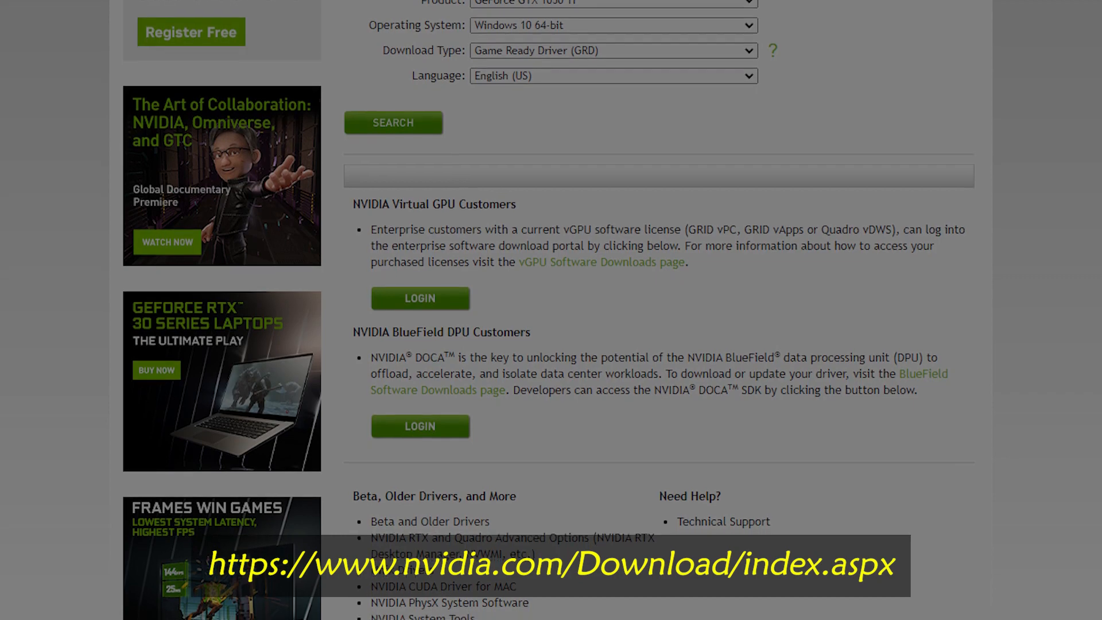
pyautogui.scroll(-3)
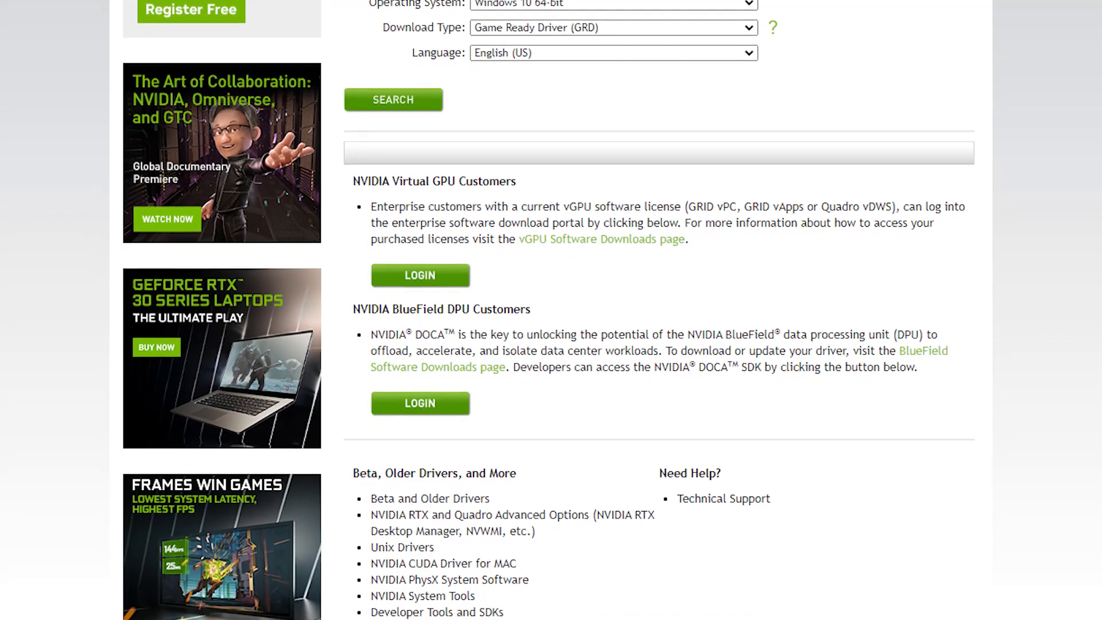
pyautogui.scroll(-3)
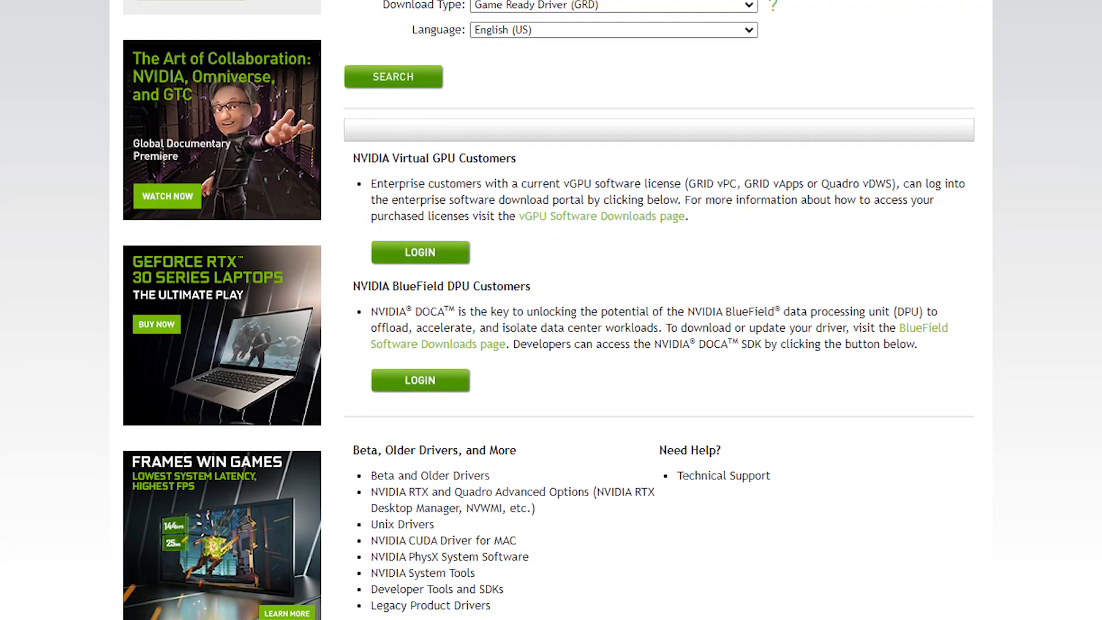